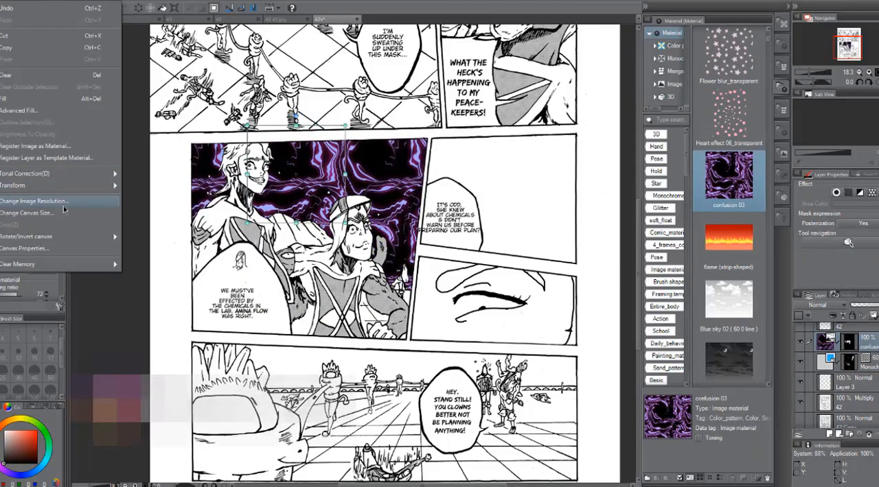
Bring up the Hue/Saturation/Luminosity adjustment over the page with the purple effect panel.
{"action": "left_click", "coordinate": [24, 173]}
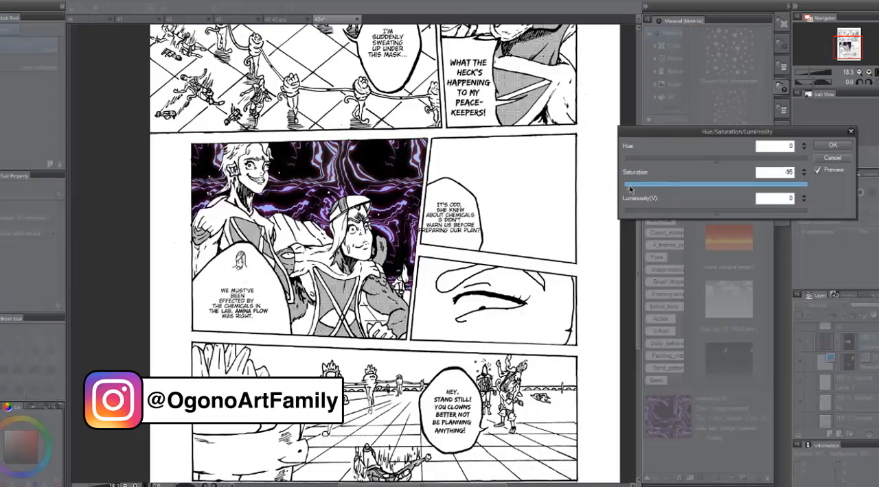
{"action": "left_click", "coordinate": [832, 146]}
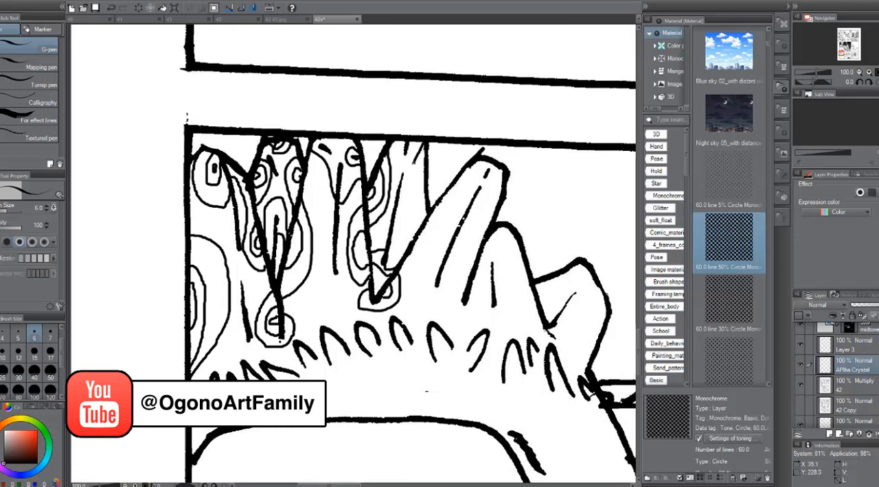
Ink another oval marking on the creature's clawed finger with the G-pen.
{"action": "left_click_drag", "start_coordinate": [412, 192], "coordinate": [481, 302]}
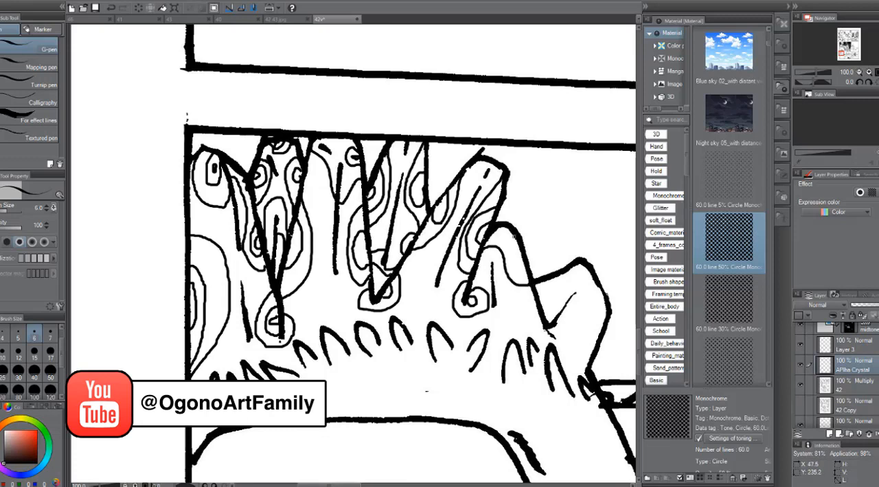